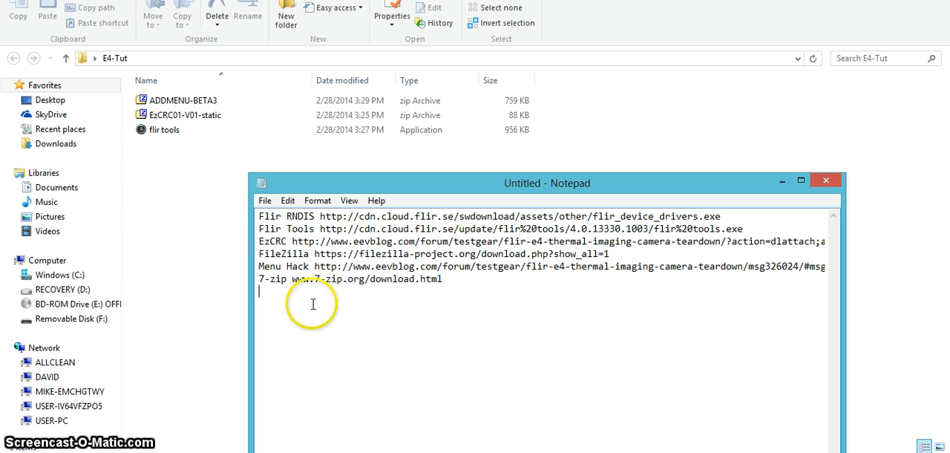
mouse_move(320, 235)
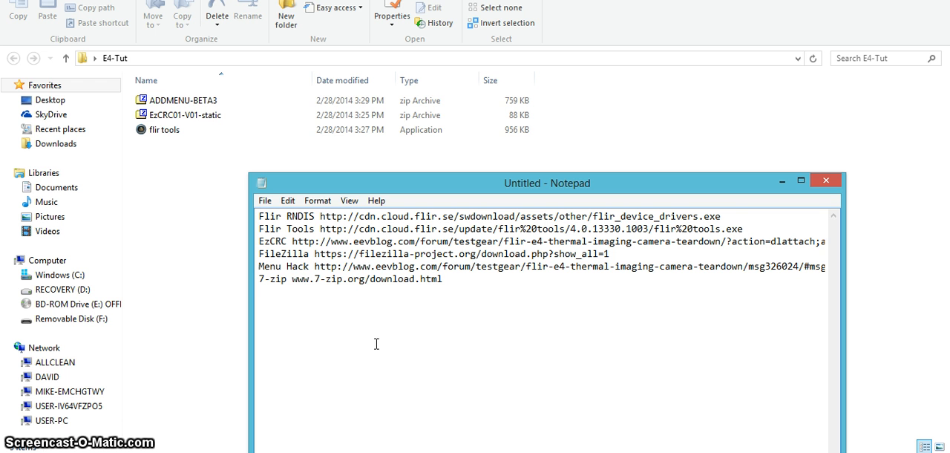
mouse_move(463, 330)
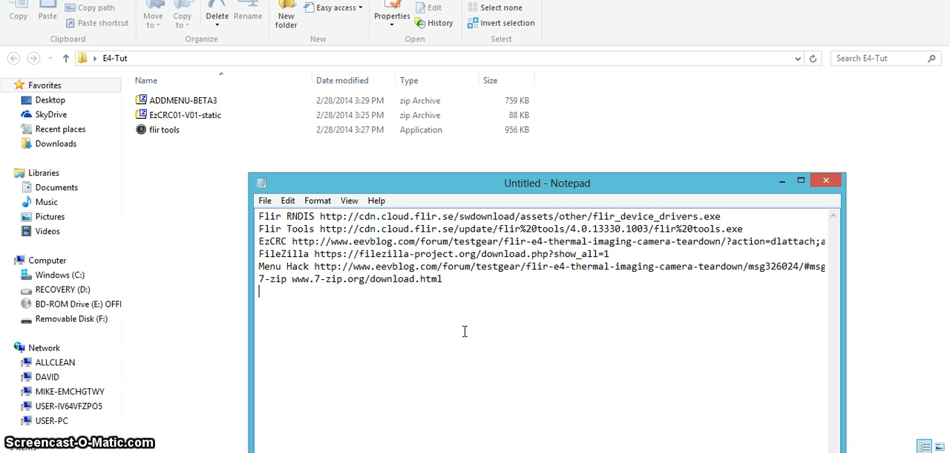
mouse_move(482, 239)
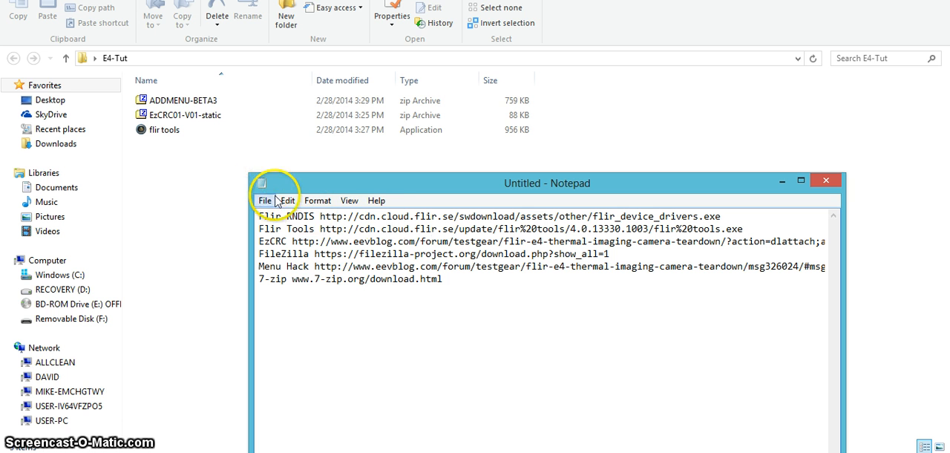
- Extract the EzCRC01-V01-static.zip archive into its own folder with 7-Zip
left_click(182, 101)
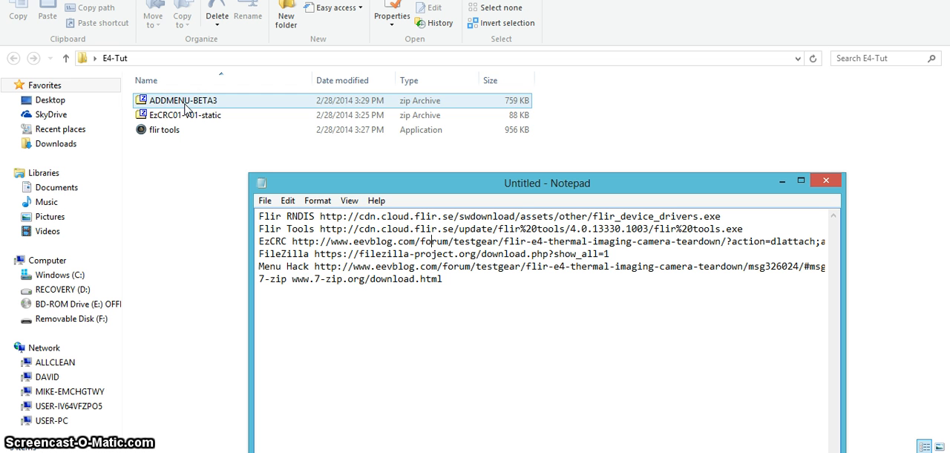
left_click(186, 115)
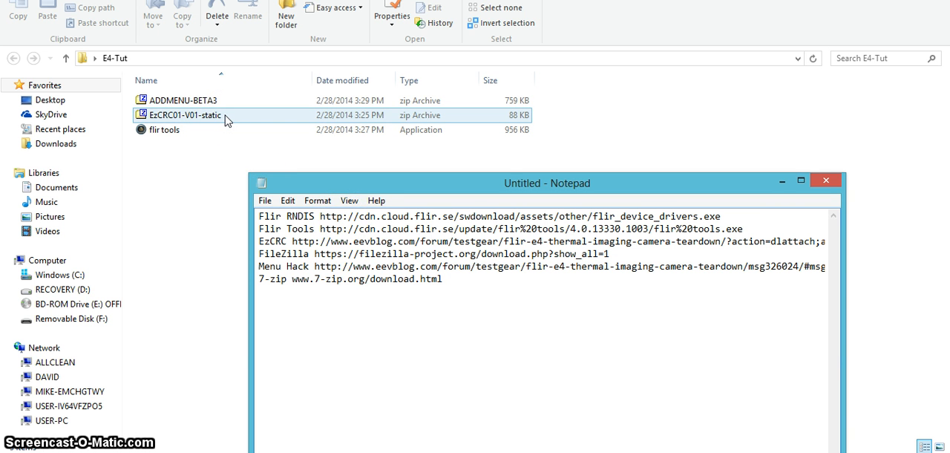
left_click(425, 240)
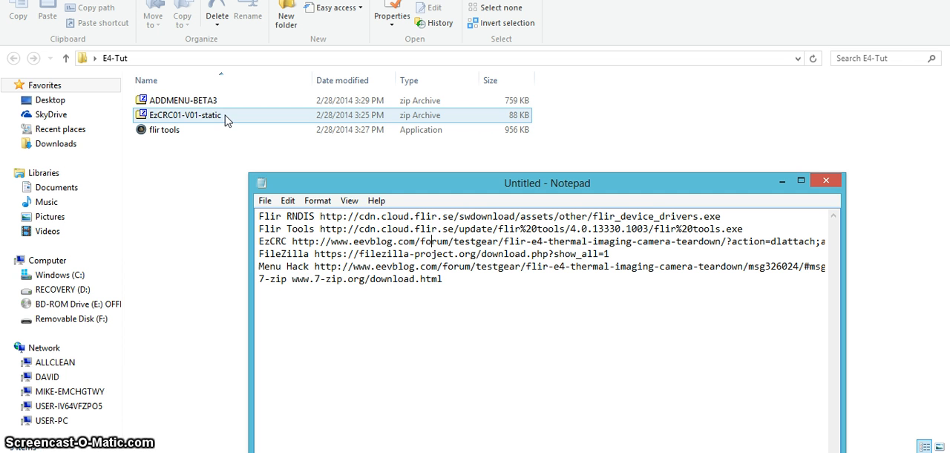
right_click(196, 119)
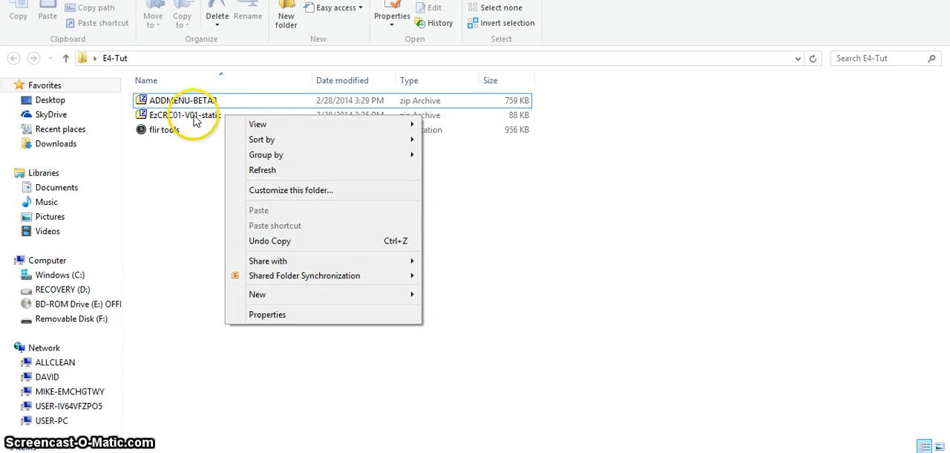
right_click(177, 116)
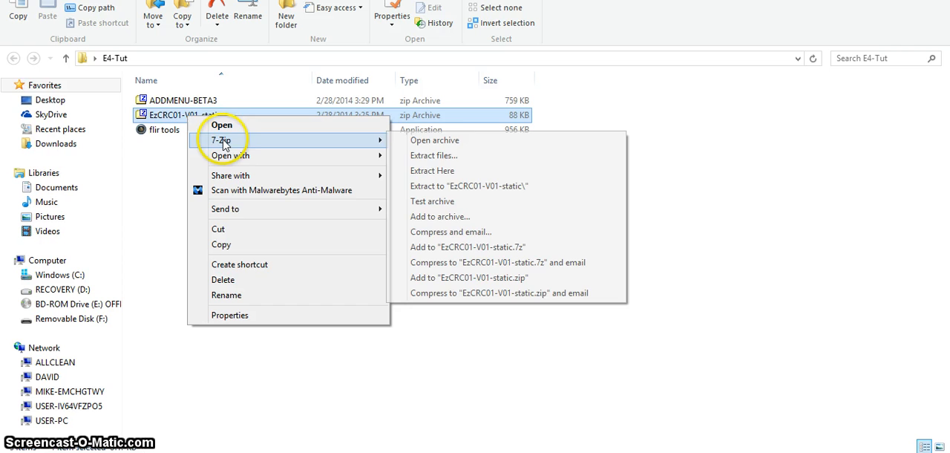
left_click(469, 186)
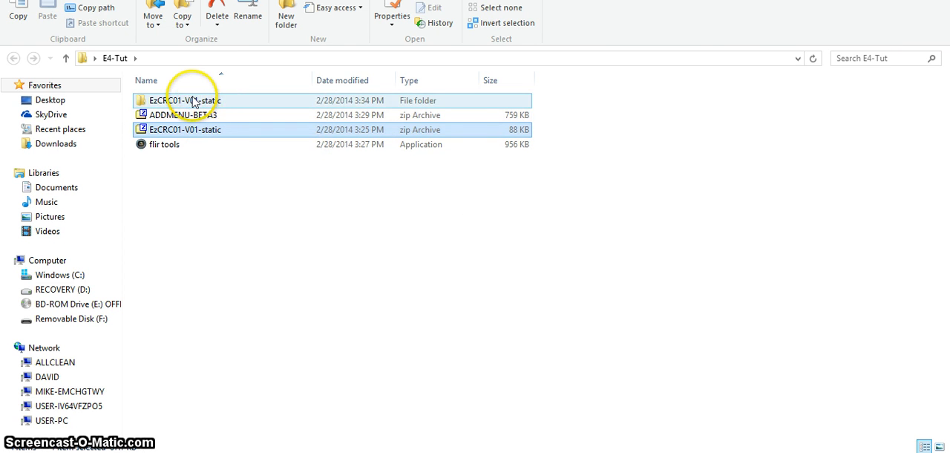
- Enter the extracted EzCRC01-V01-static folder showing src, ZIPMYCONTENTS, EzCRC01, README and template
double_click(188, 101)
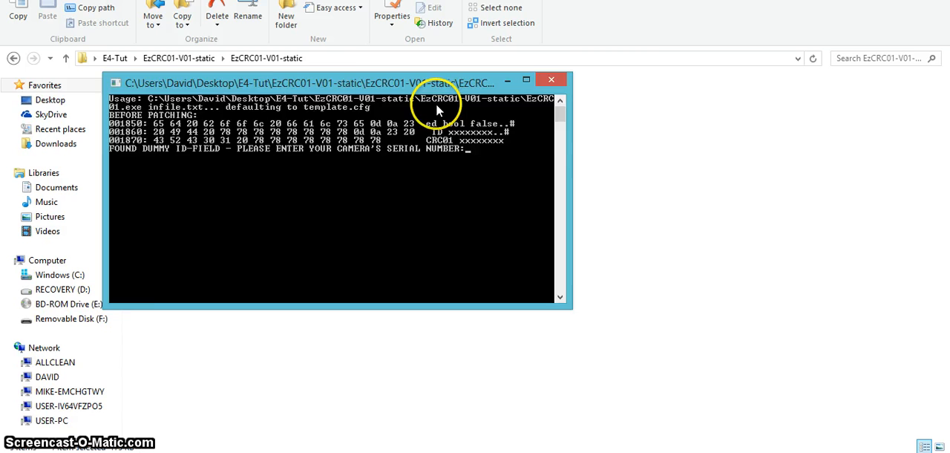
left_click_drag(437, 80, 502, 137)
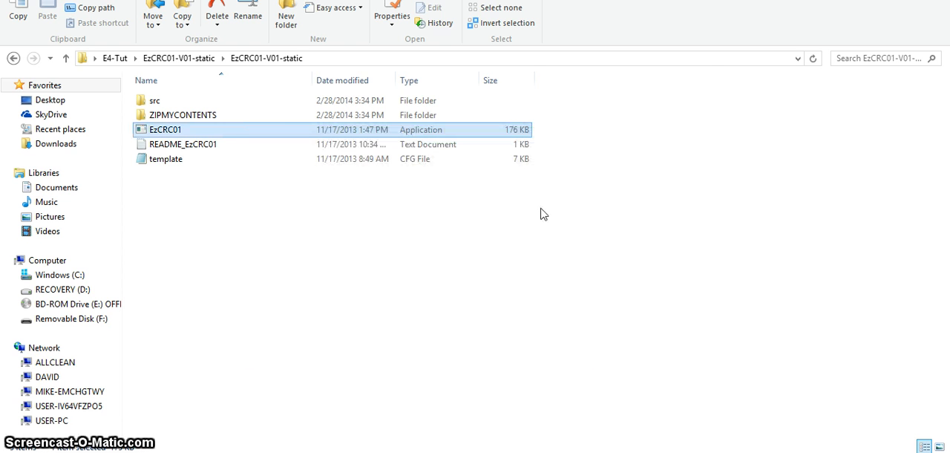
- Pack the flashfs folder and camera file from ZIPMYCONTENTS into a zip-format ZIPMYCONTENTS.fif archive
left_click(182, 115)
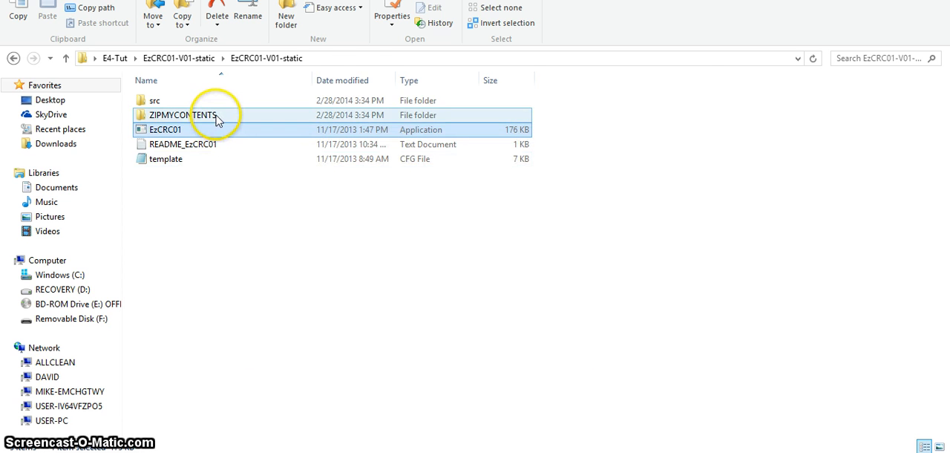
double_click(184, 114)
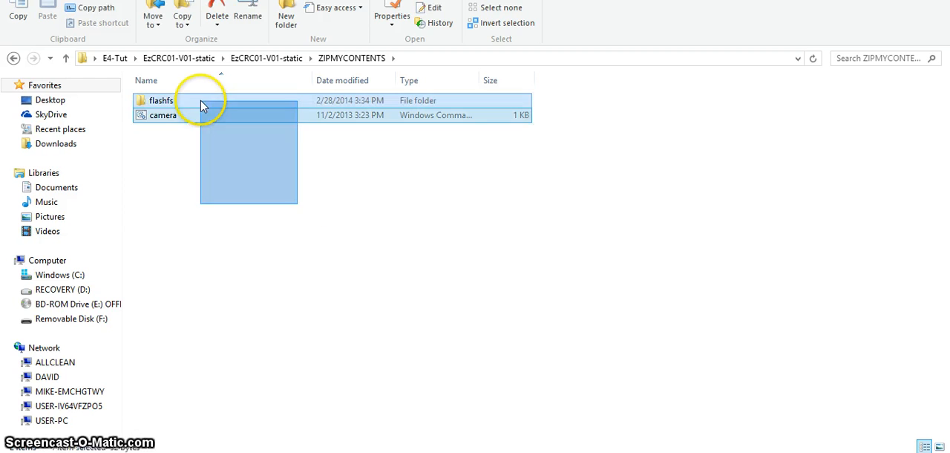
left_click(164, 116)
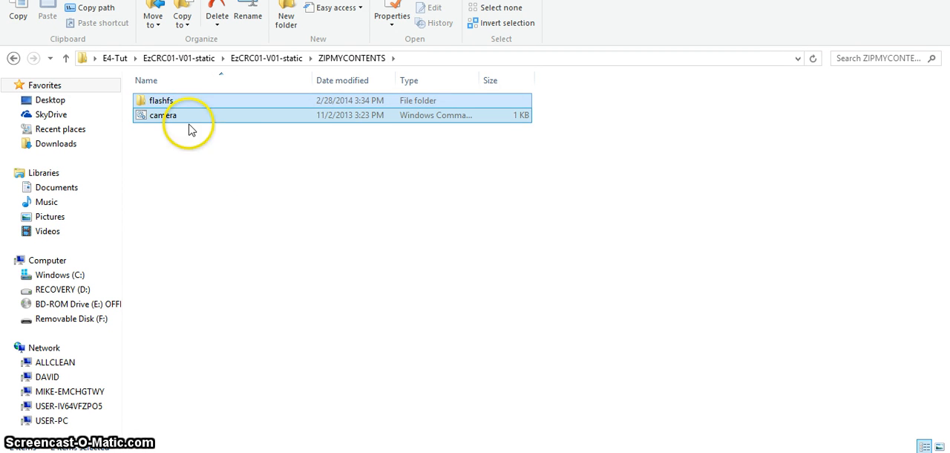
right_click(164, 116)
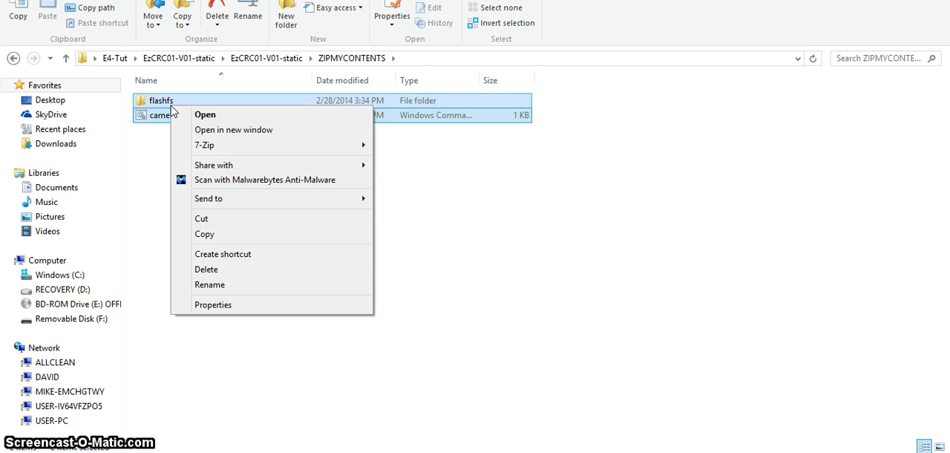
mouse_move(214, 146)
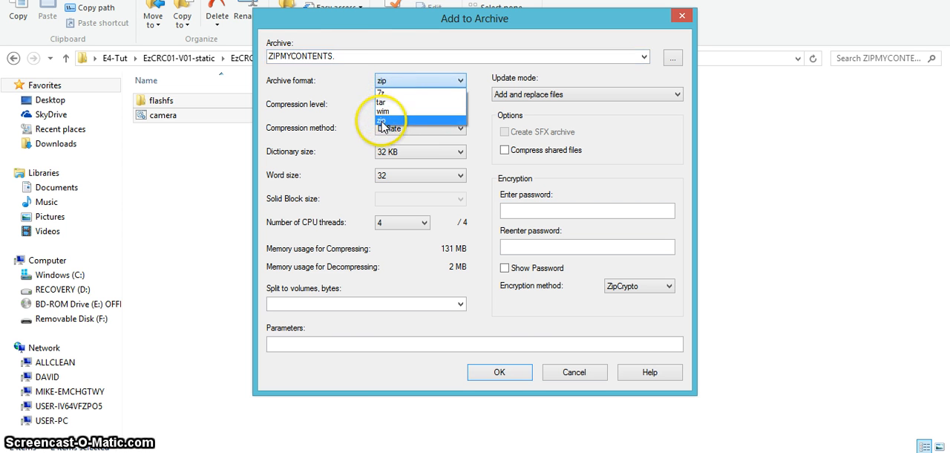
left_click(387, 120)
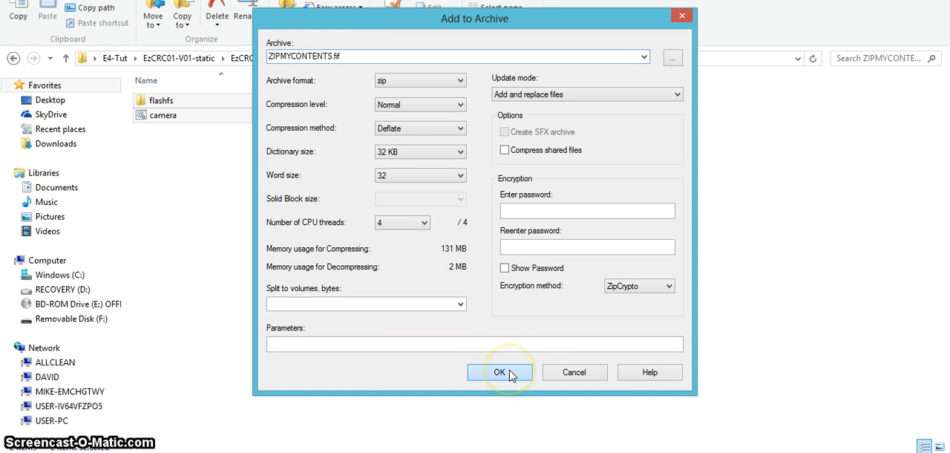
left_click(499, 371)
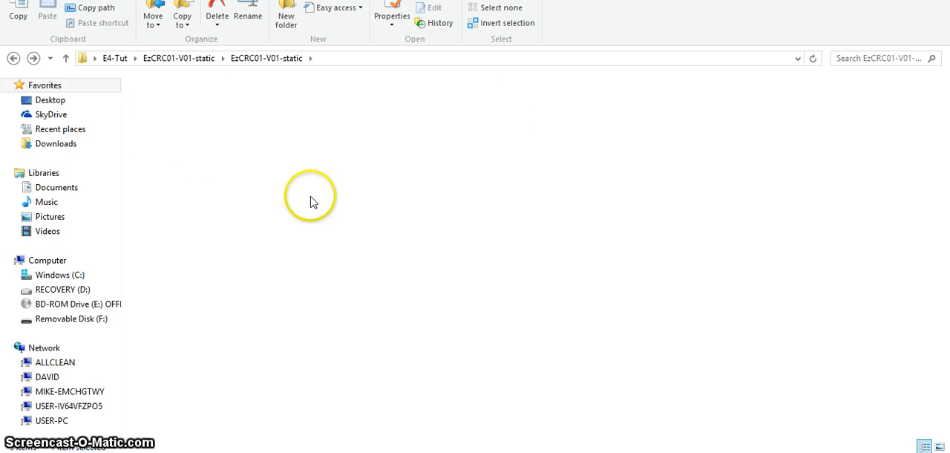
- Go back to the E4-Tut folder and cancel running the downloaded FLIR tools installer
left_click(13, 58)
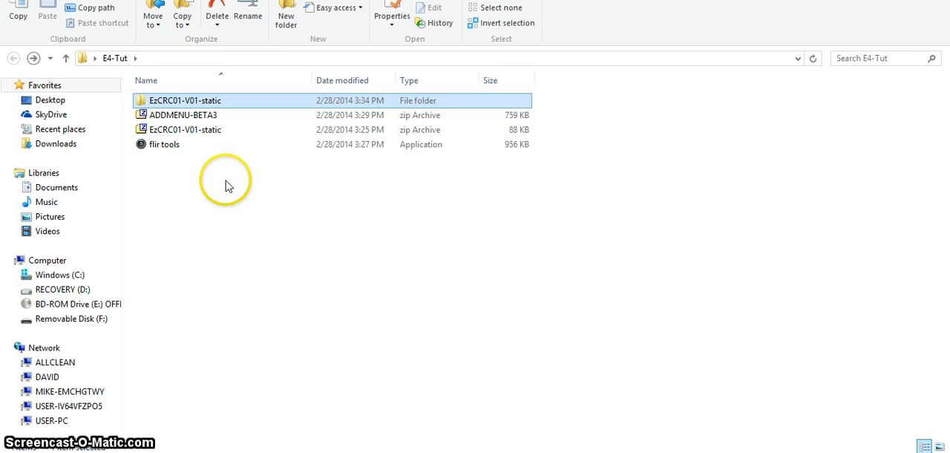
double_click(163, 144)
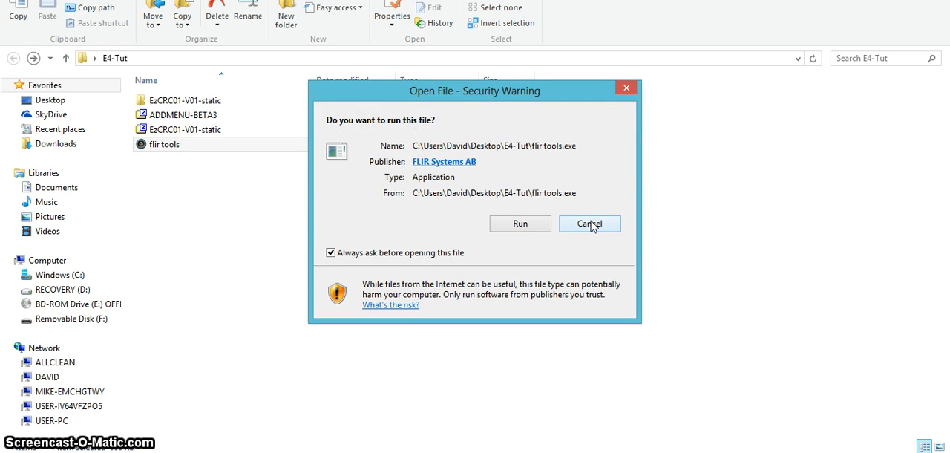
left_click(590, 223)
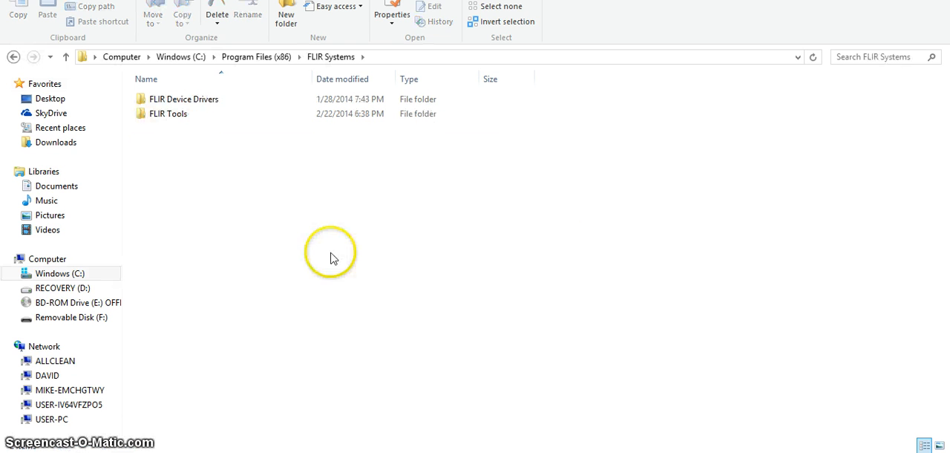
mouse_move(355, 196)
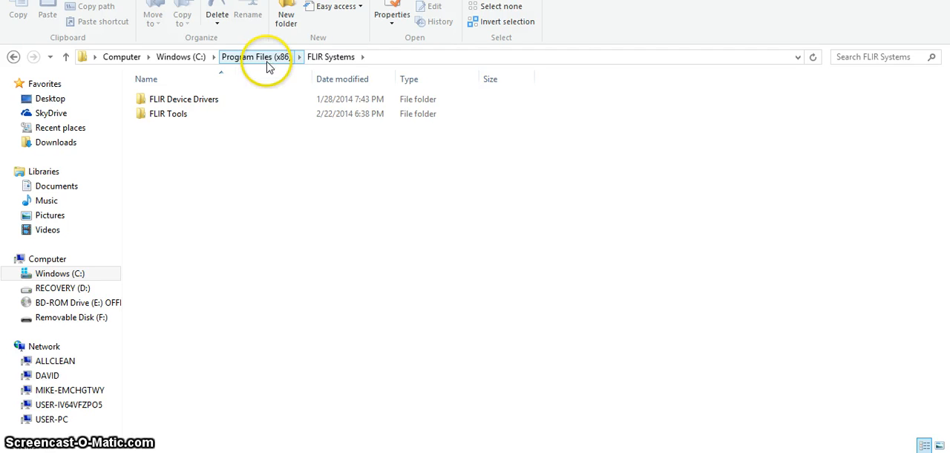
mouse_move(269, 95)
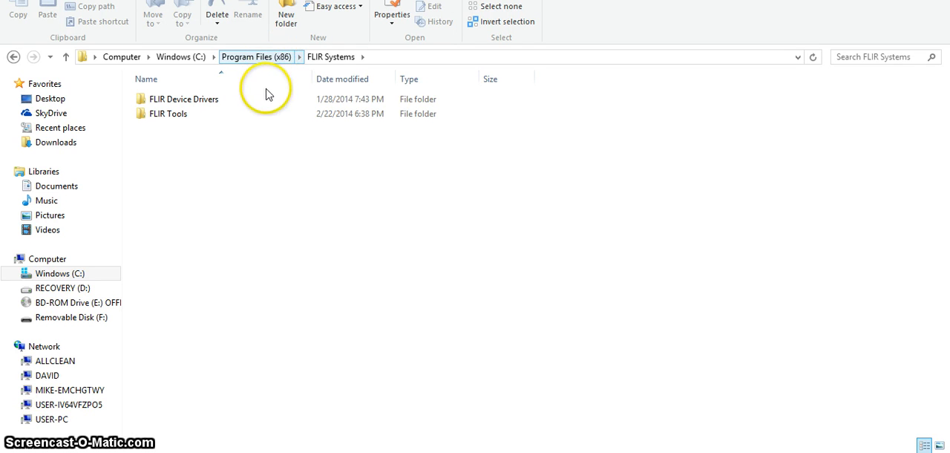
- Browse to FLIR Systems\FLIR Tools\bin and select the FLIRInstallNet application
left_click(167, 113)
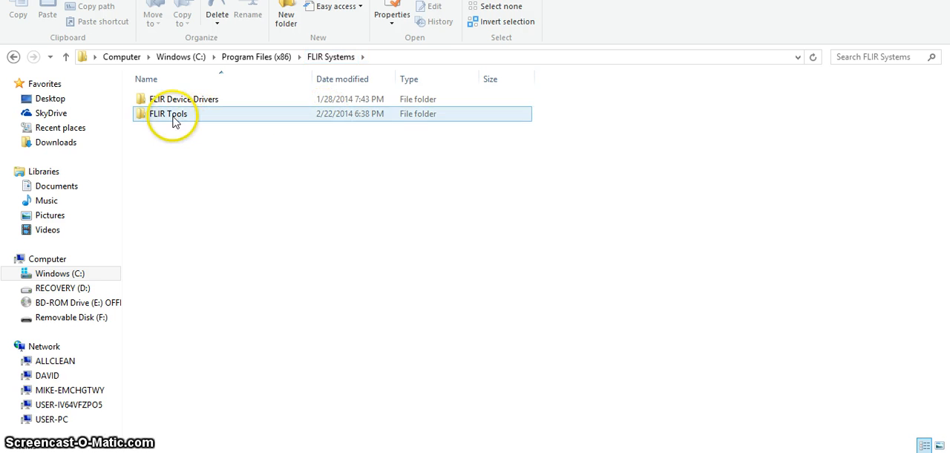
double_click(169, 113)
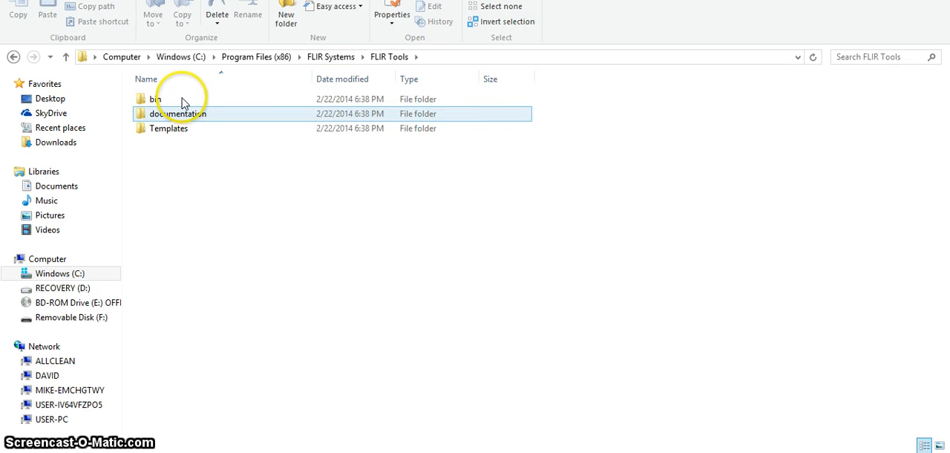
double_click(154, 98)
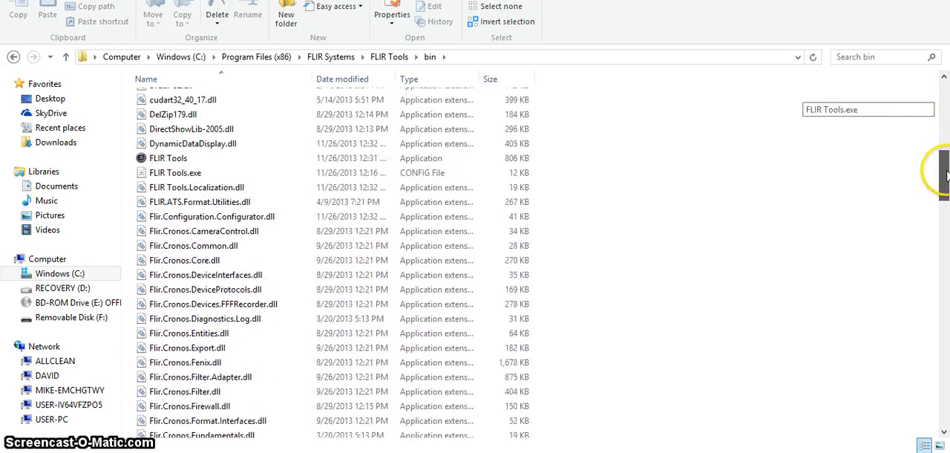
scroll("down", 3)
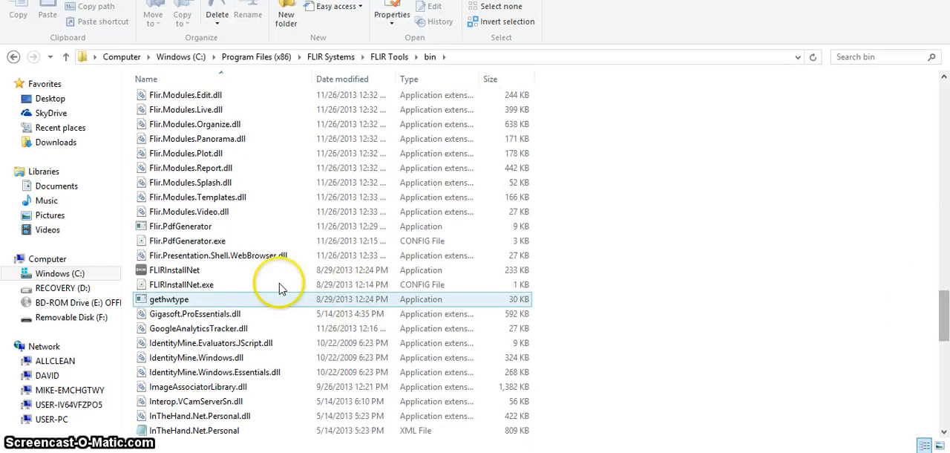
left_click(174, 271)
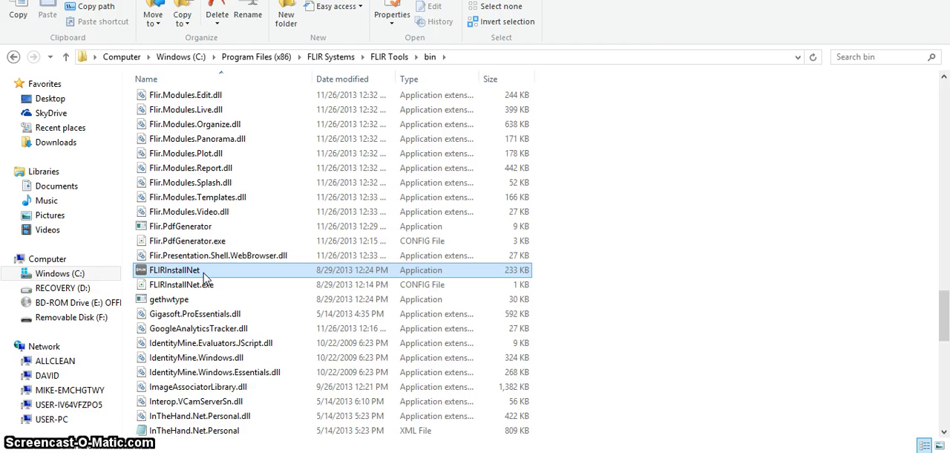
- Launch FLIRInstallNet, load ZIPMYCONTENTS.fif and run it until the log reports 'Camera update completed'
double_click(174, 270)
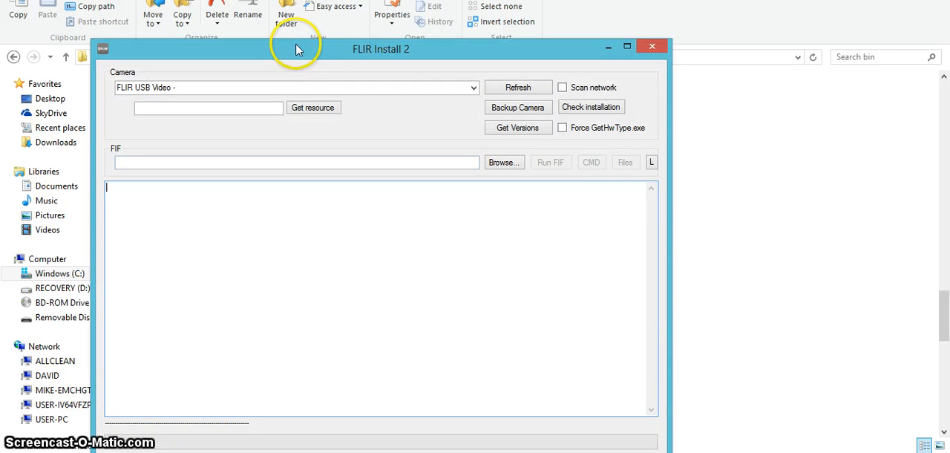
left_click_drag(297, 49, 379, 18)
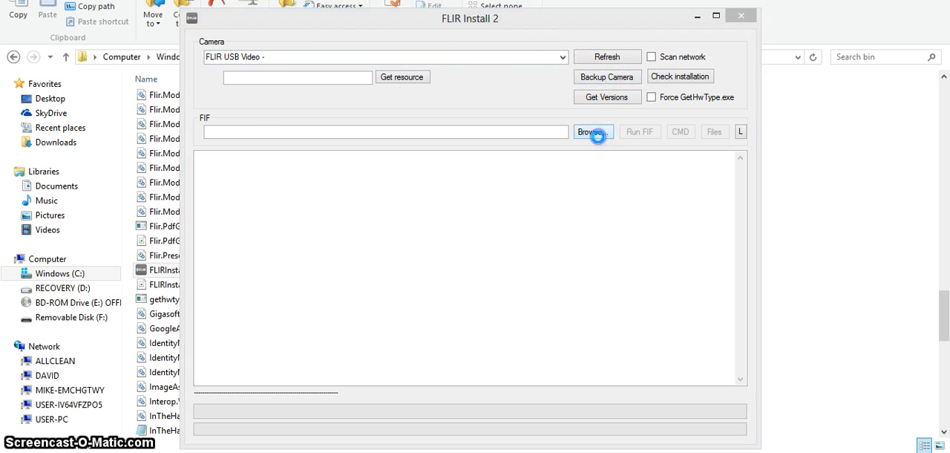
left_click(591, 131)
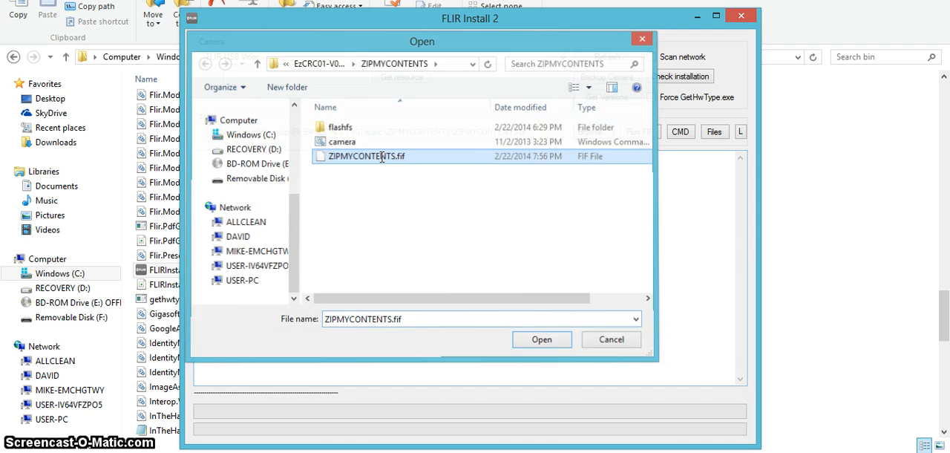
left_click(540, 339)
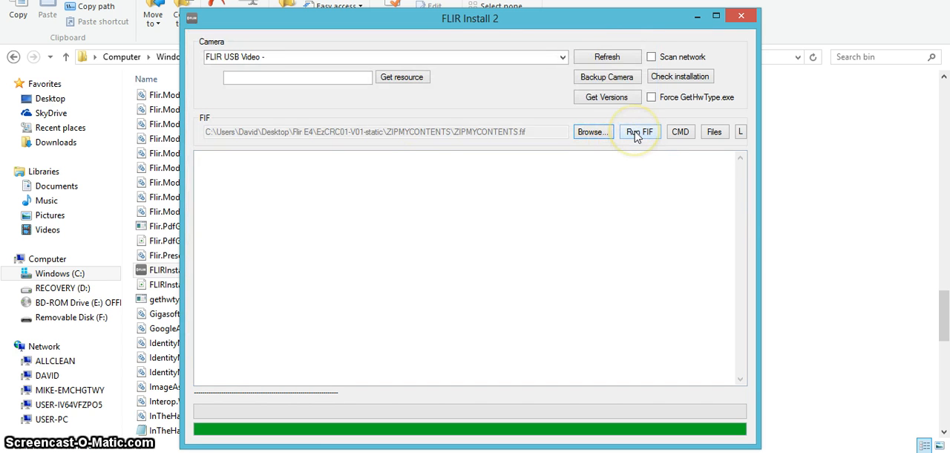
left_click(639, 131)
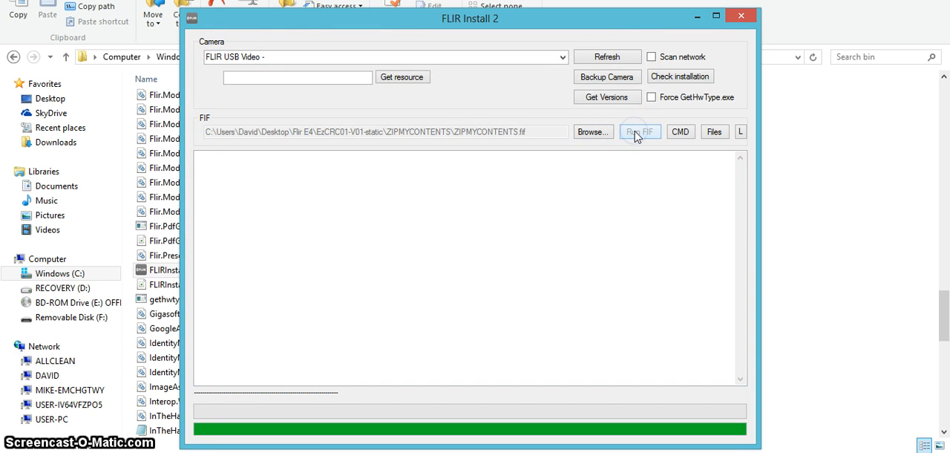
left_click(640, 131)
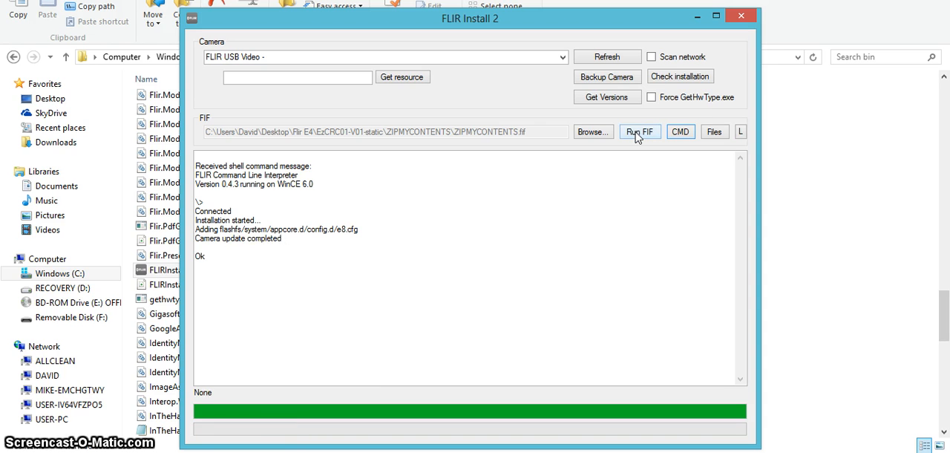